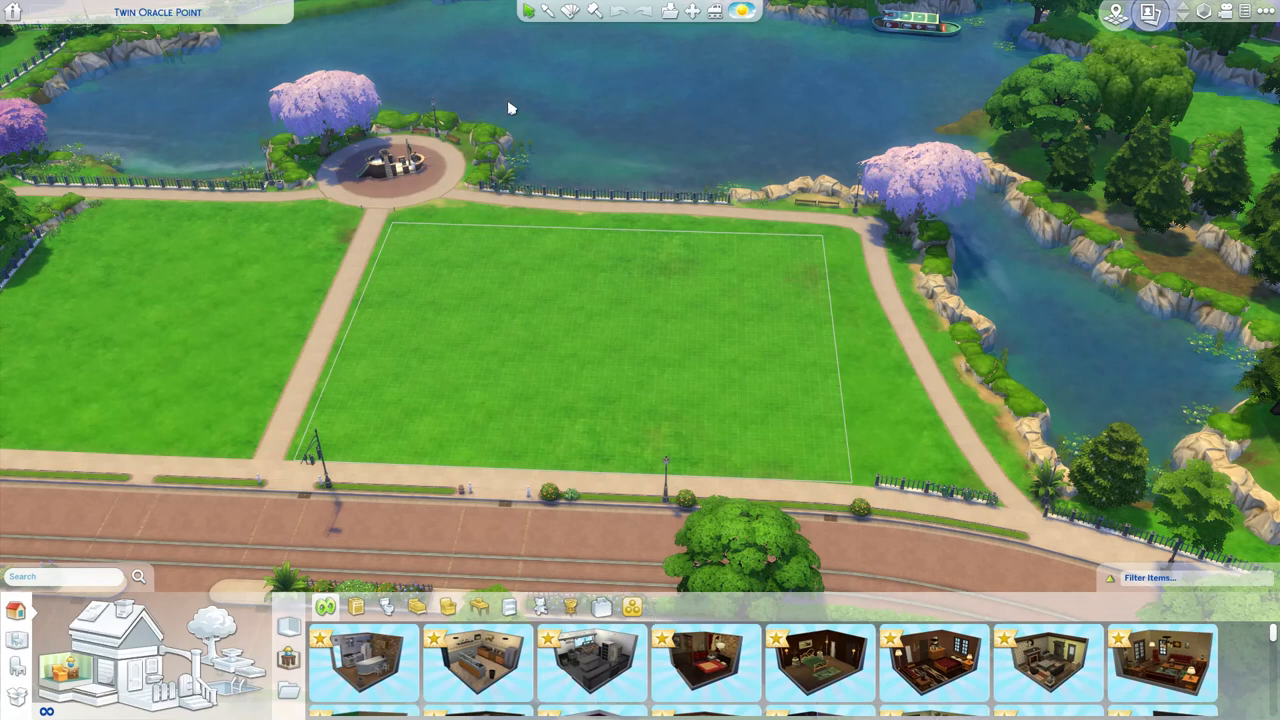
pyautogui.moveTo(512, 127)
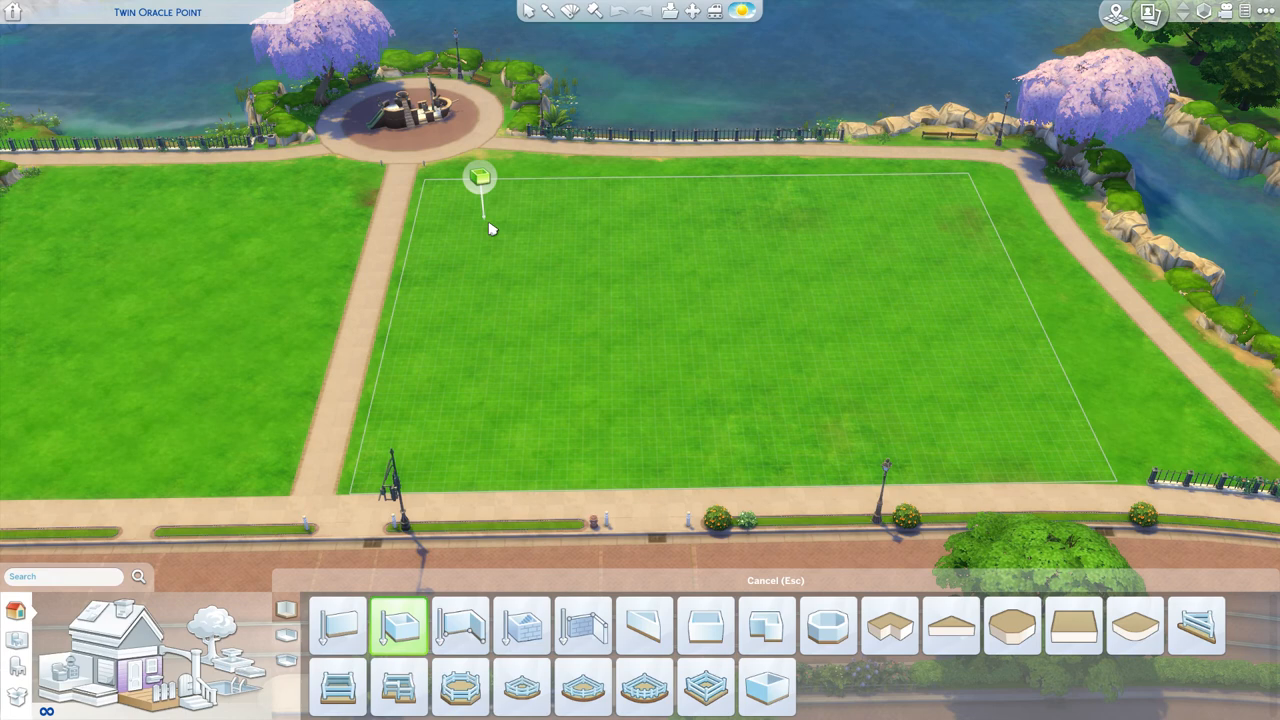
# Step: Drag out the first room, then join a second room onto its side
pyautogui.moveTo(480, 175); pyautogui.dragTo(582, 363)
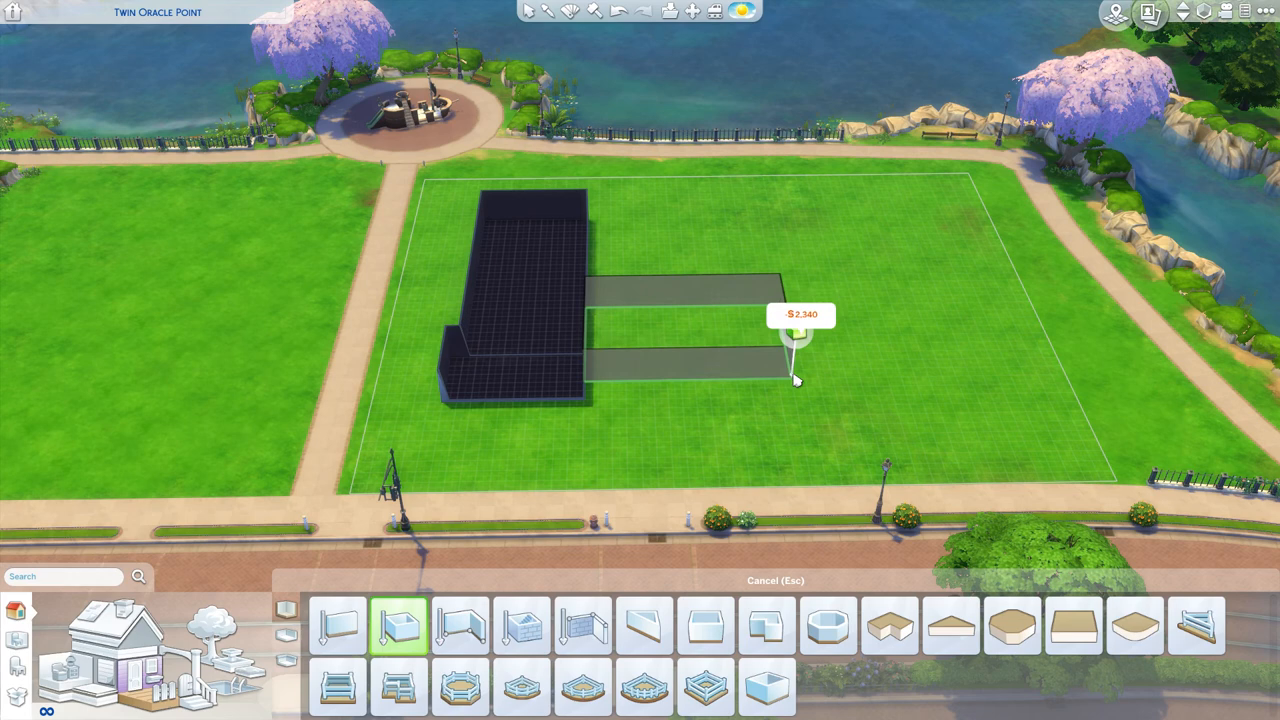
pyautogui.moveTo(795, 378); pyautogui.dragTo(760, 400)
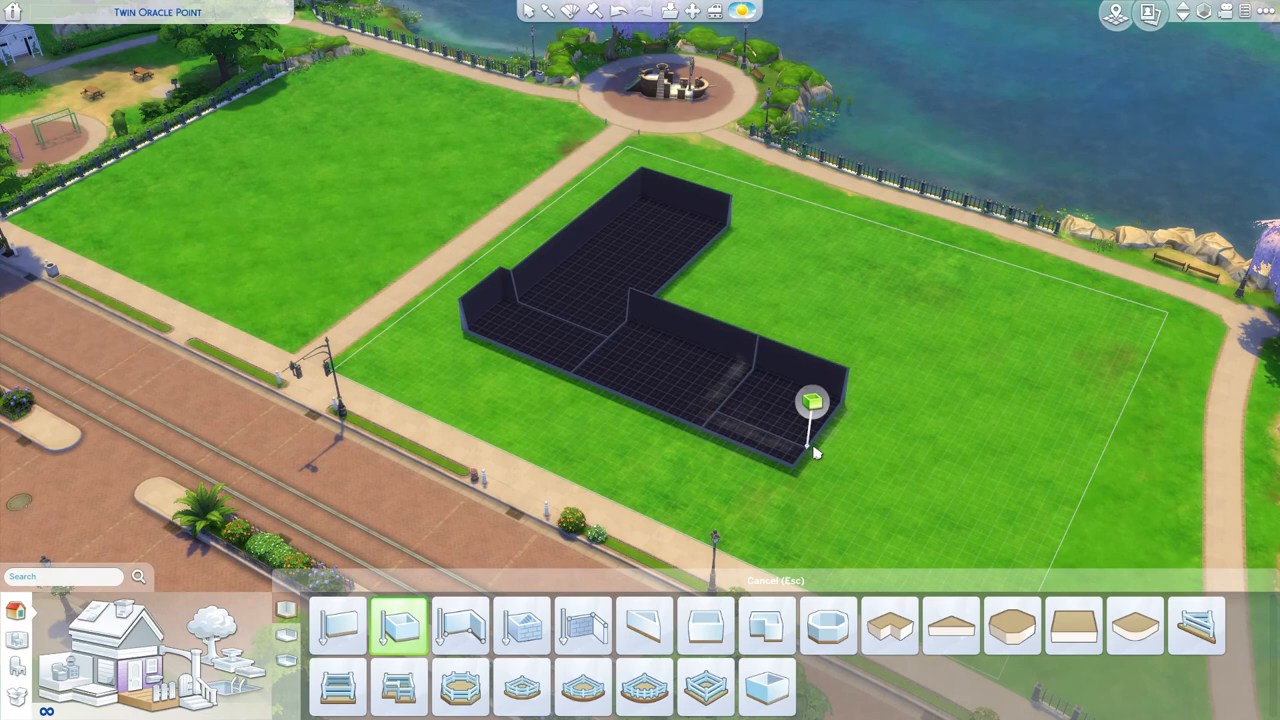
# Step: Add a second room wing that turns the layout into a U
pyautogui.moveTo(810, 400); pyautogui.dragTo(930, 270)
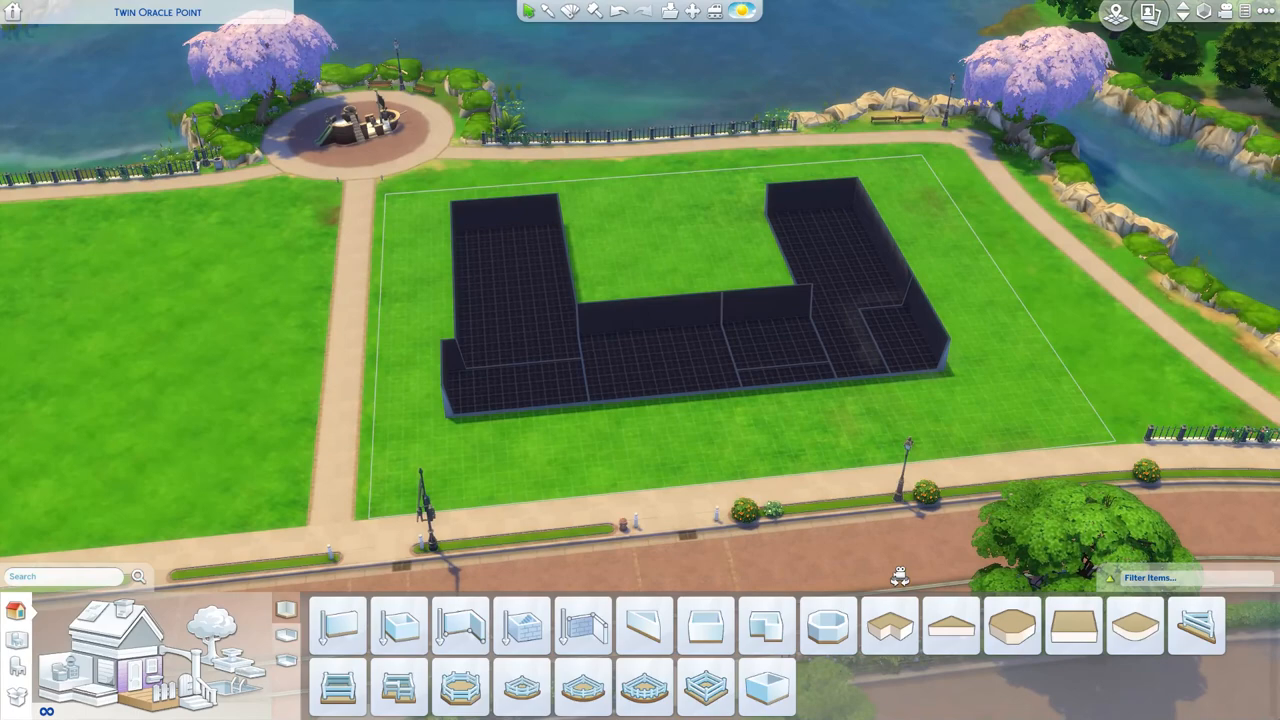
pyautogui.click(338, 625)
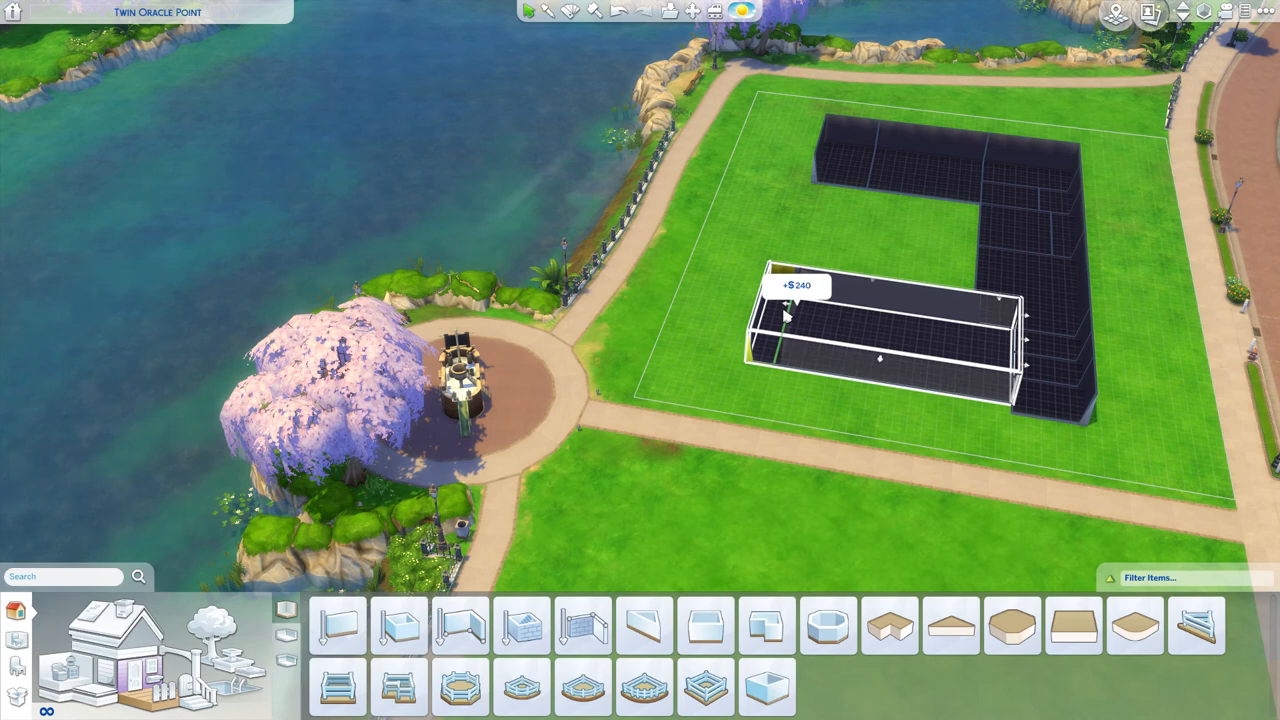
# Step: Place the long rectangular room, then adjust the small back room on the left wing
pyautogui.click(399, 625)
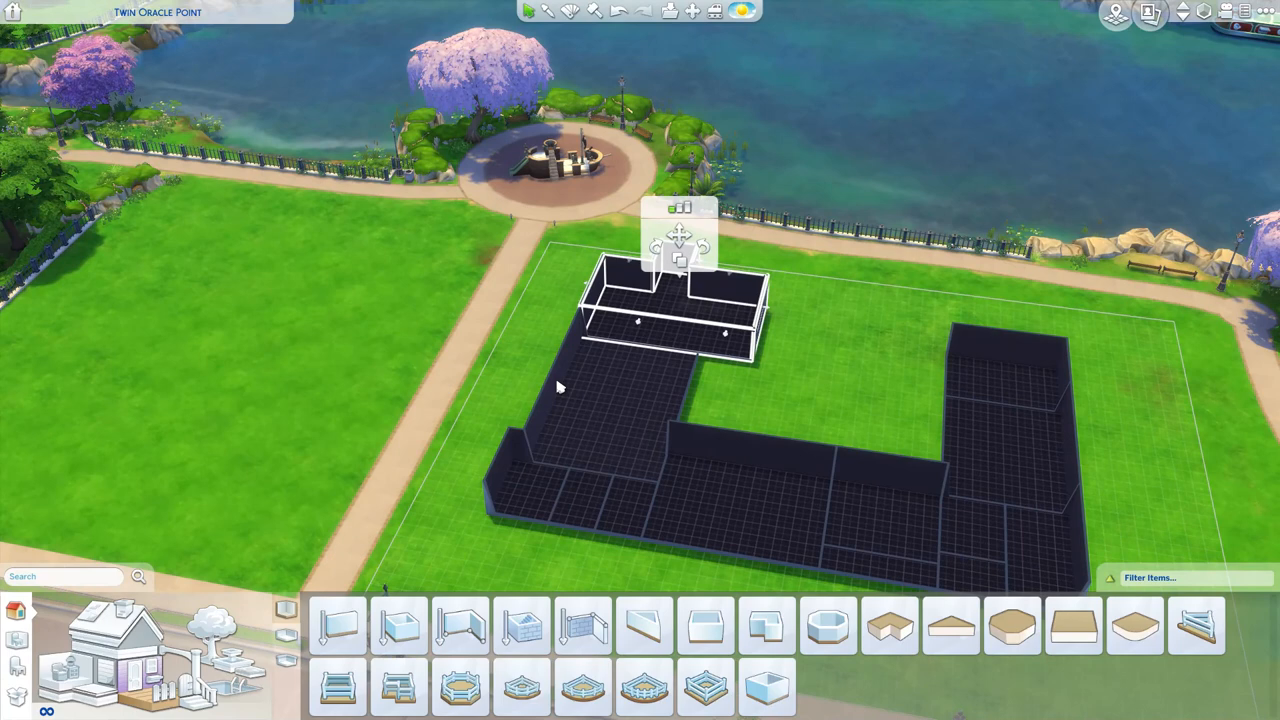
pyautogui.click(338, 624)
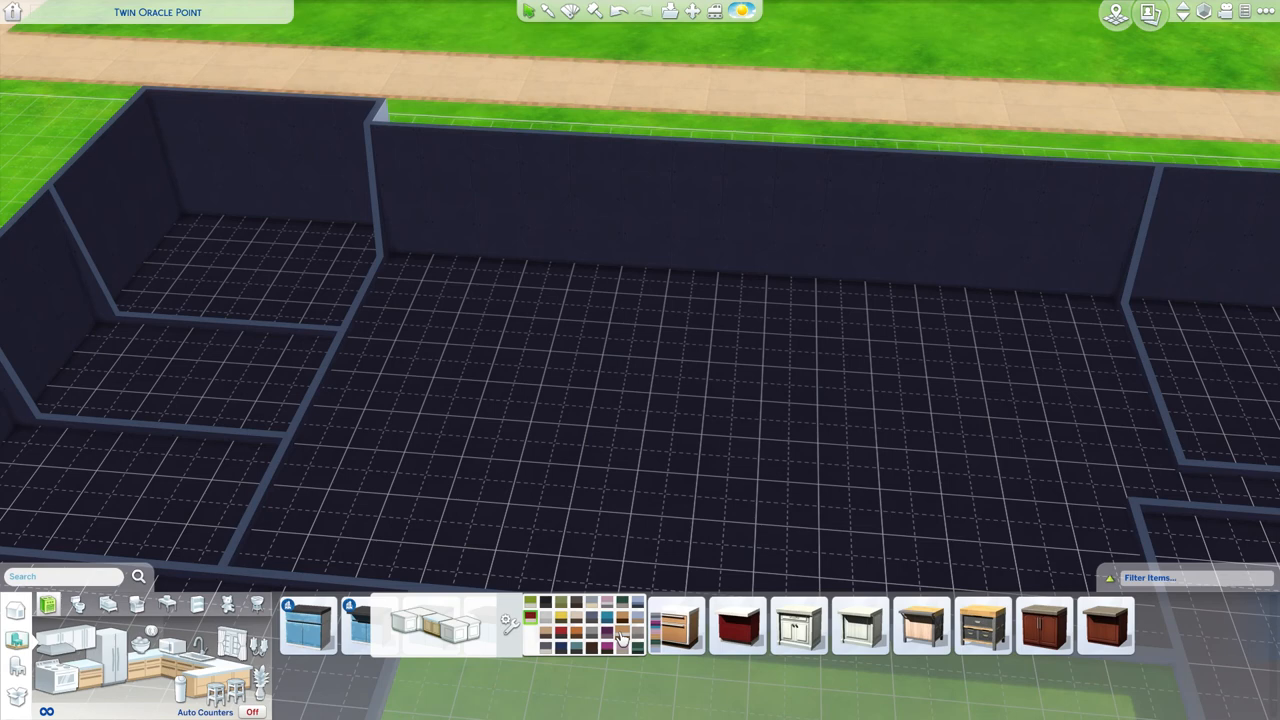
# Step: Choose the black counter variant and place two base cabinets along the back kitchen wall
pyautogui.click(677, 625)
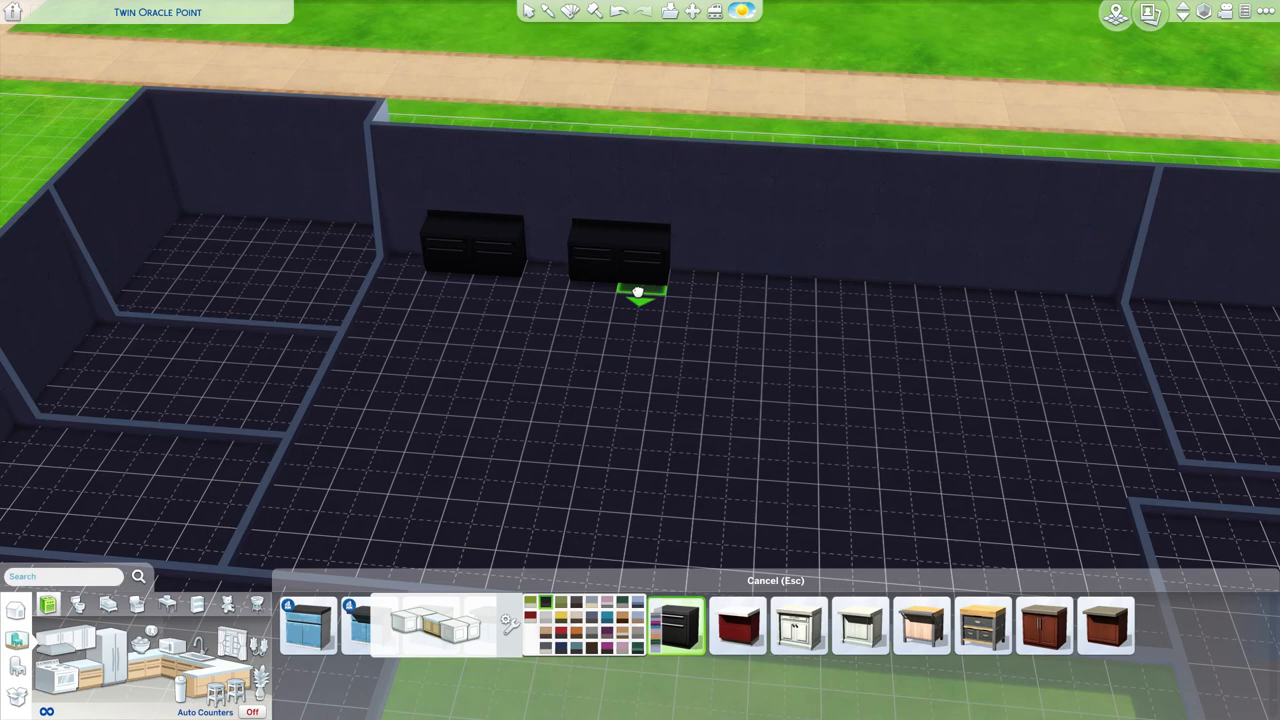
pyautogui.moveTo(650, 291)
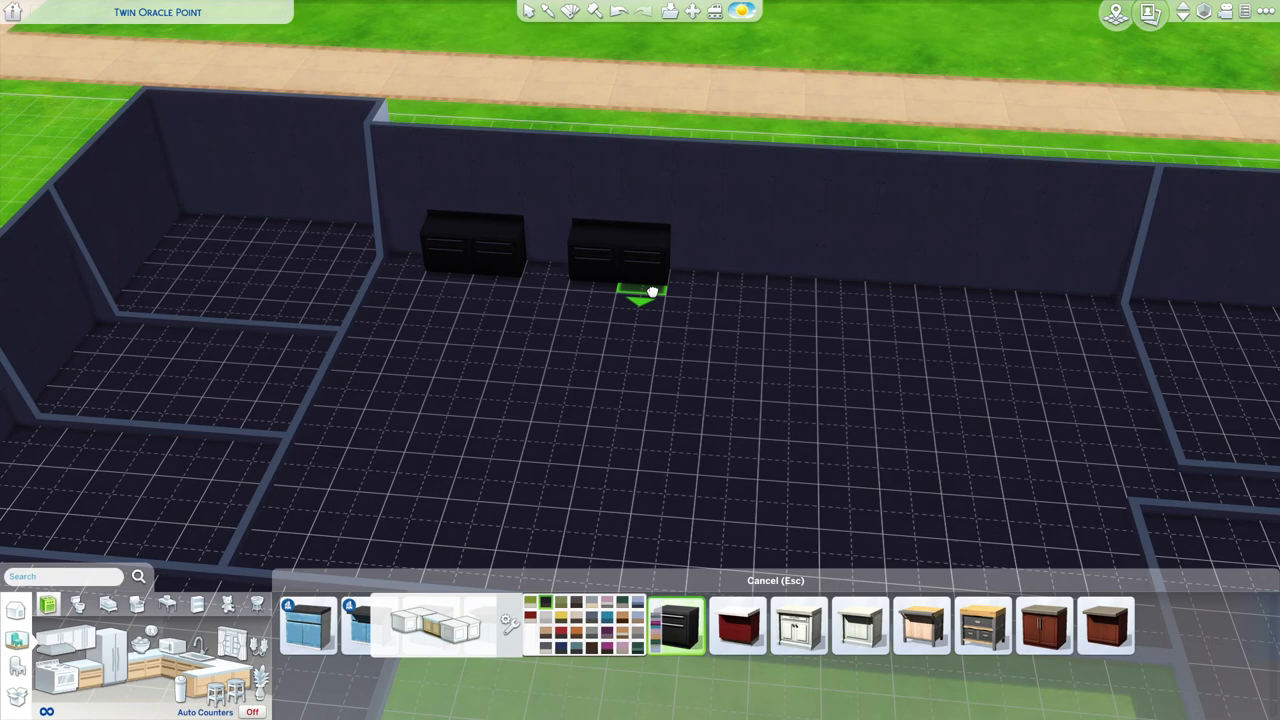
pyautogui.moveTo(643, 293)
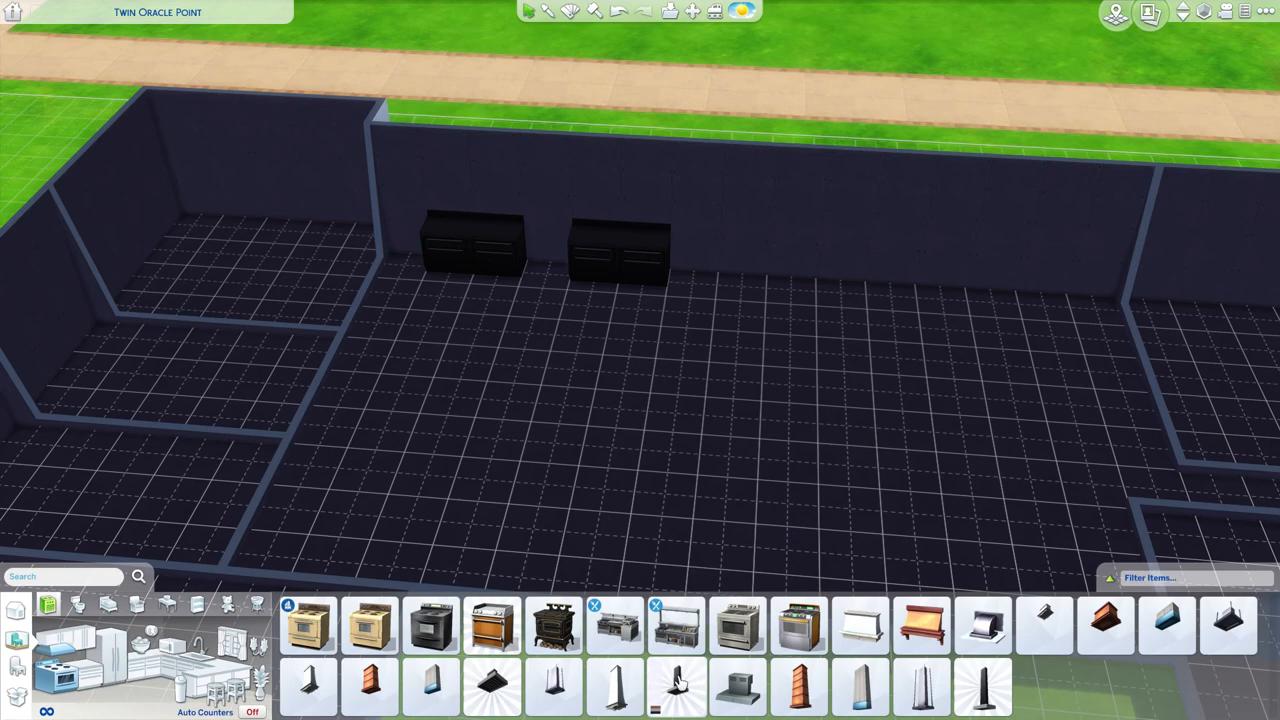
# Step: Add a stove, range hood, more black counters and a black fridge along the back wall
pyautogui.click(800, 623)
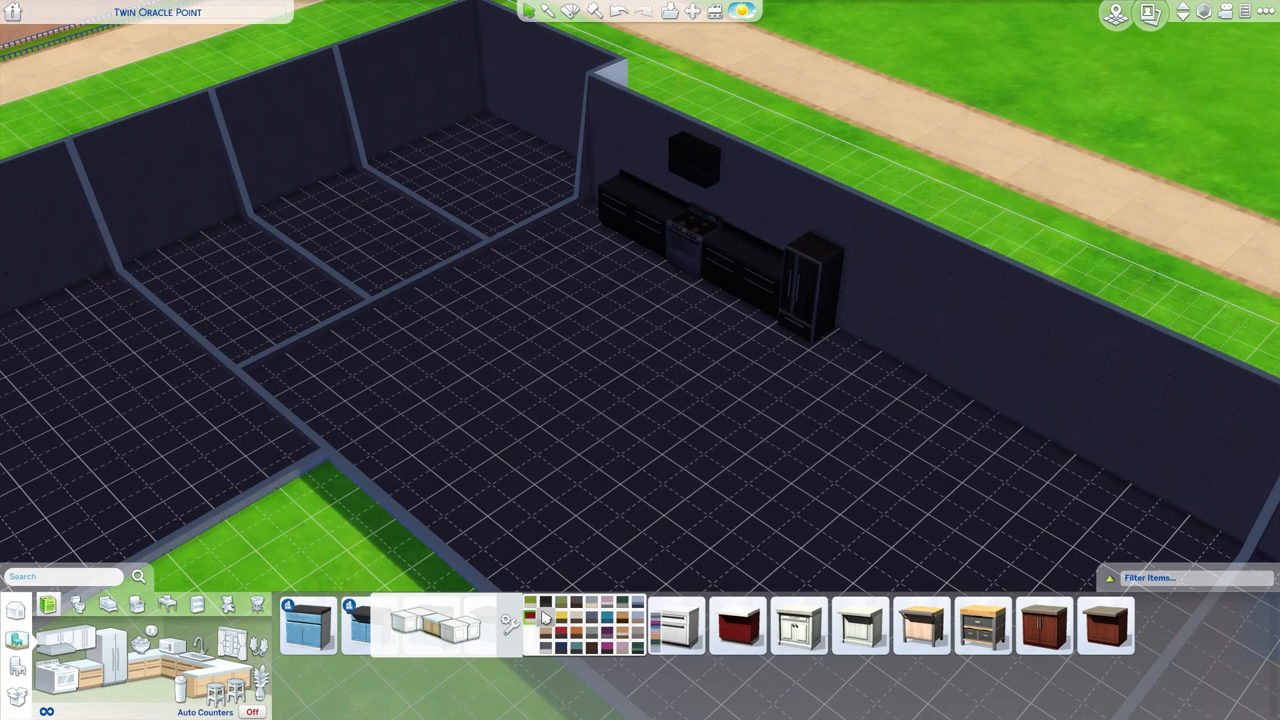
# Step: Extend black counters around the corner with upper cabinets, a sink and a microwave
pyautogui.click(677, 625)
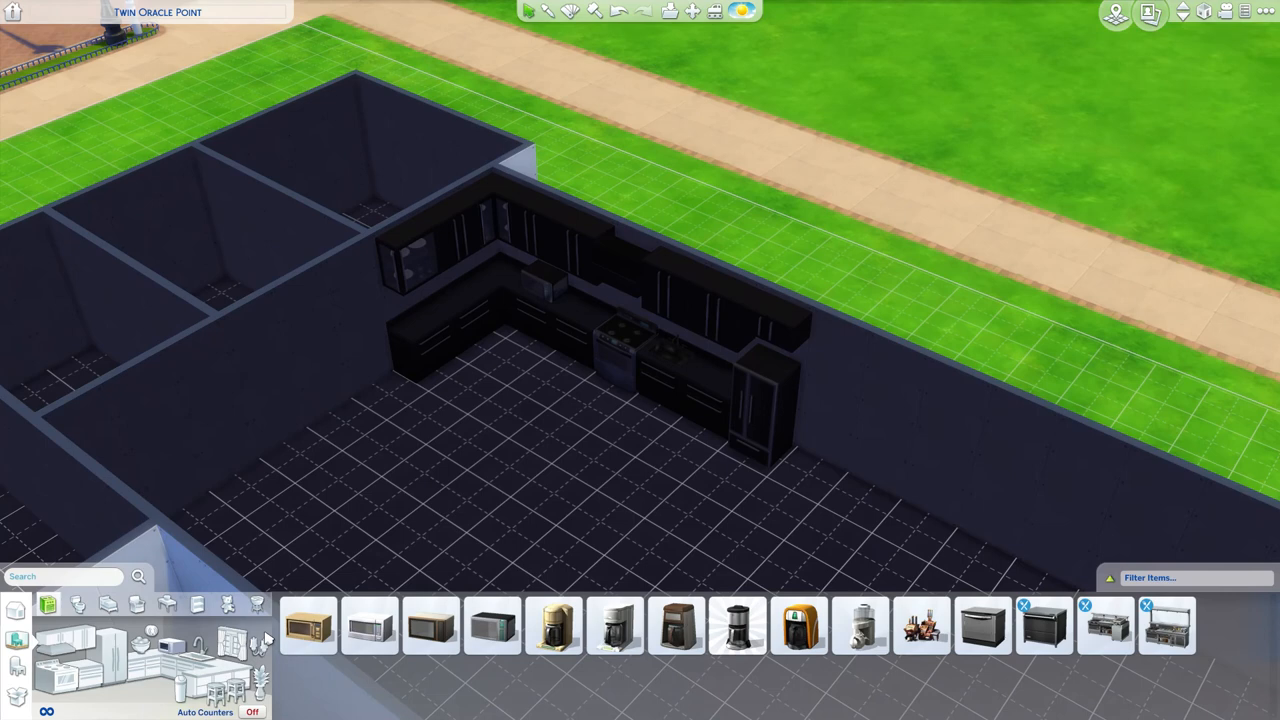
# Step: View the kitchen from the front and browse islands, hovering the Harbinger Island
pyautogui.click(983, 625)
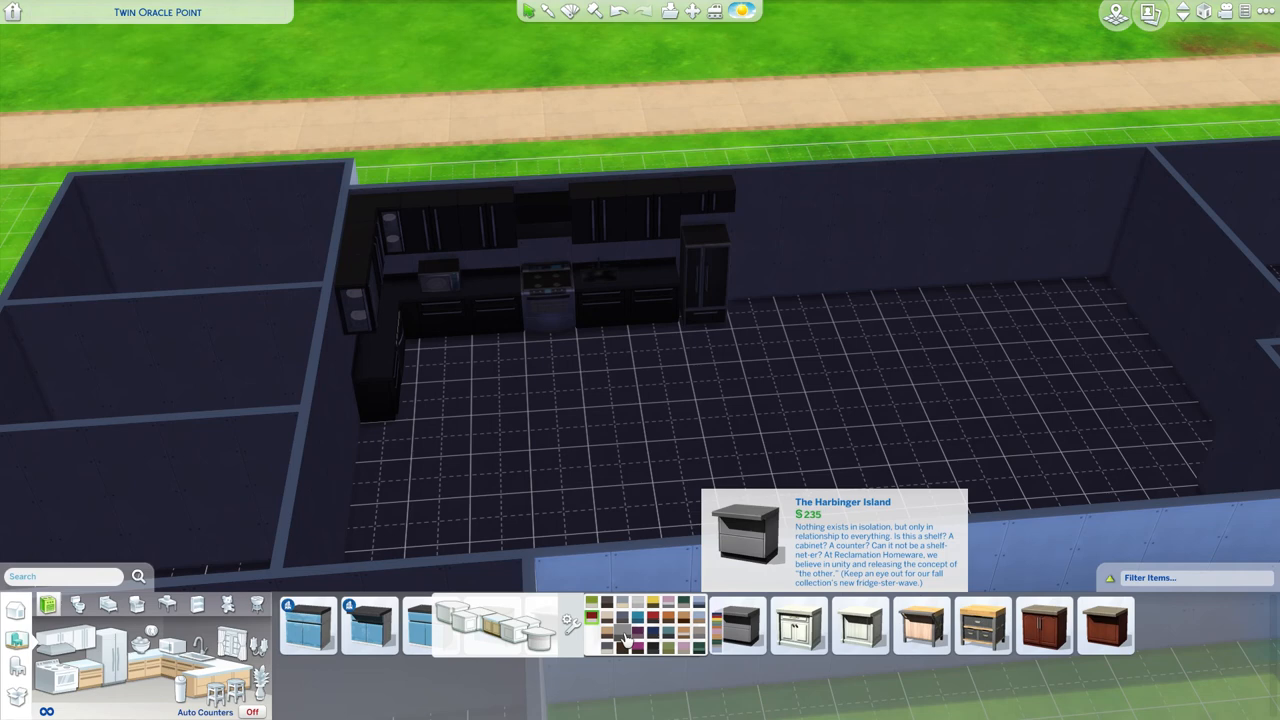
# Step: Place black Harbinger Island pieces with bar stools in front of the counters
pyautogui.click(737, 625)
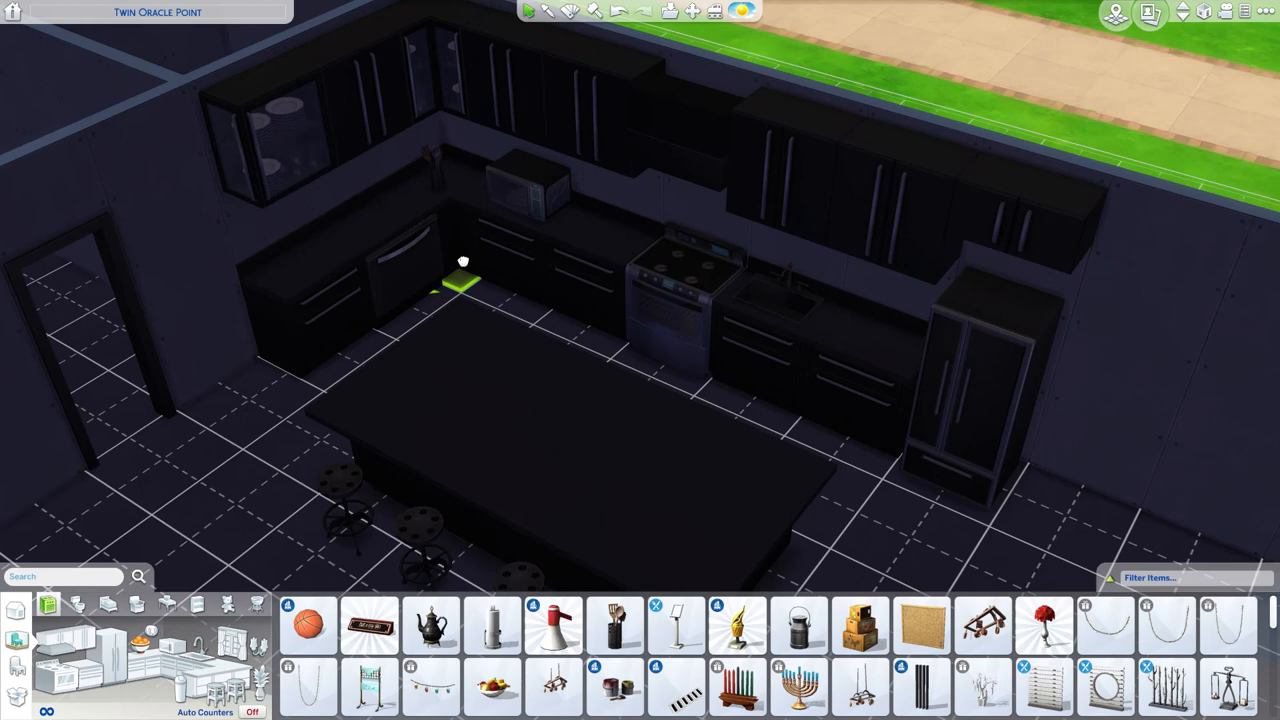
# Step: Hang a pot rack above the stove and add a paper towel roll and counter decor
pyautogui.click(491, 625)
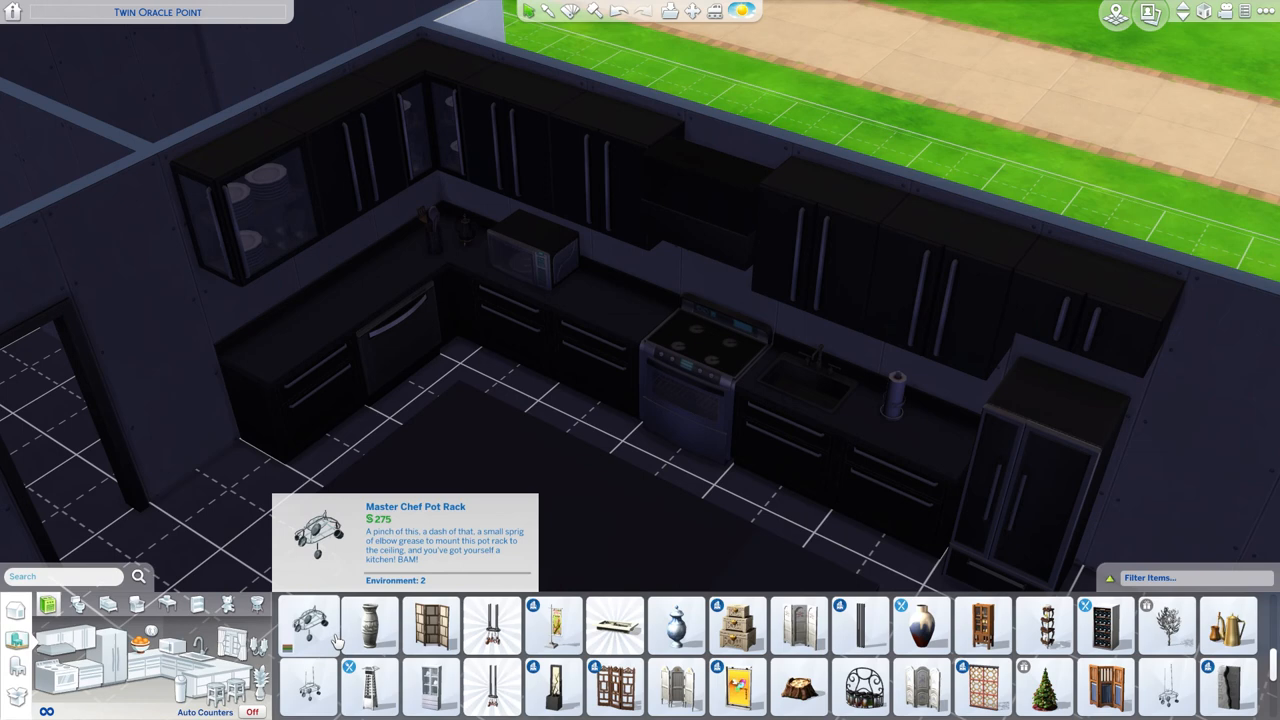
pyautogui.click(308, 625)
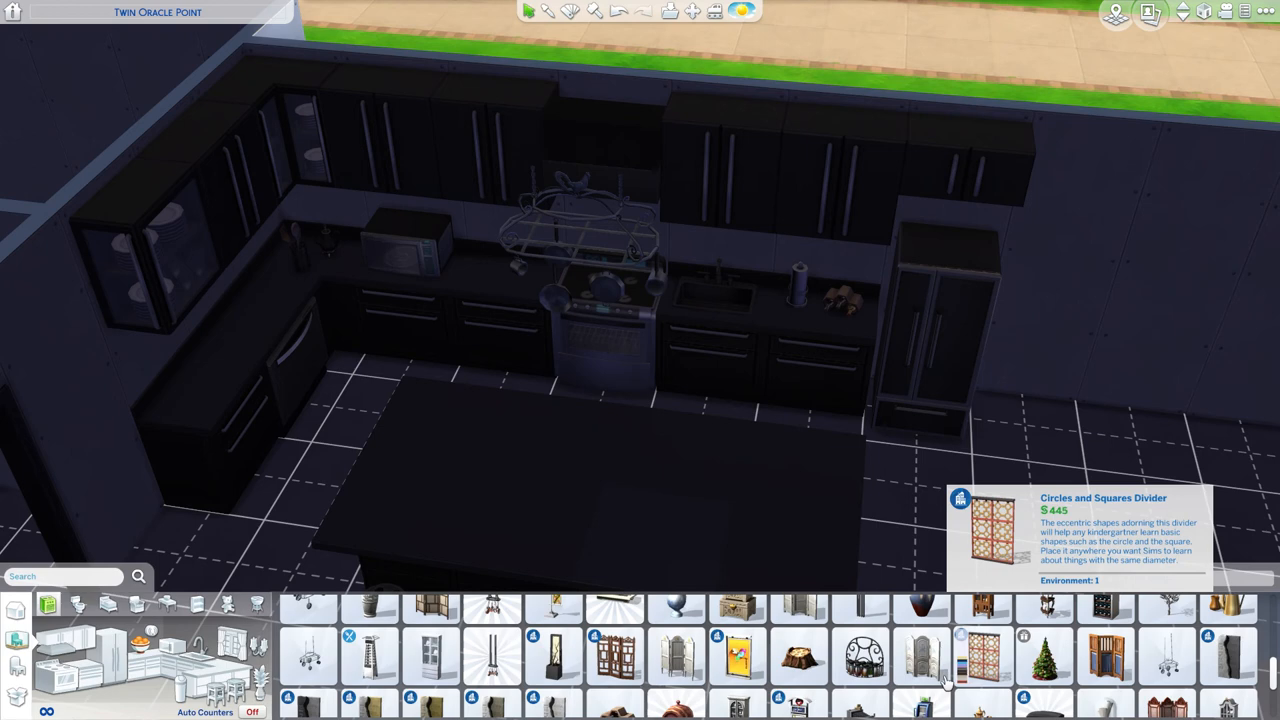
pyautogui.click(860, 655)
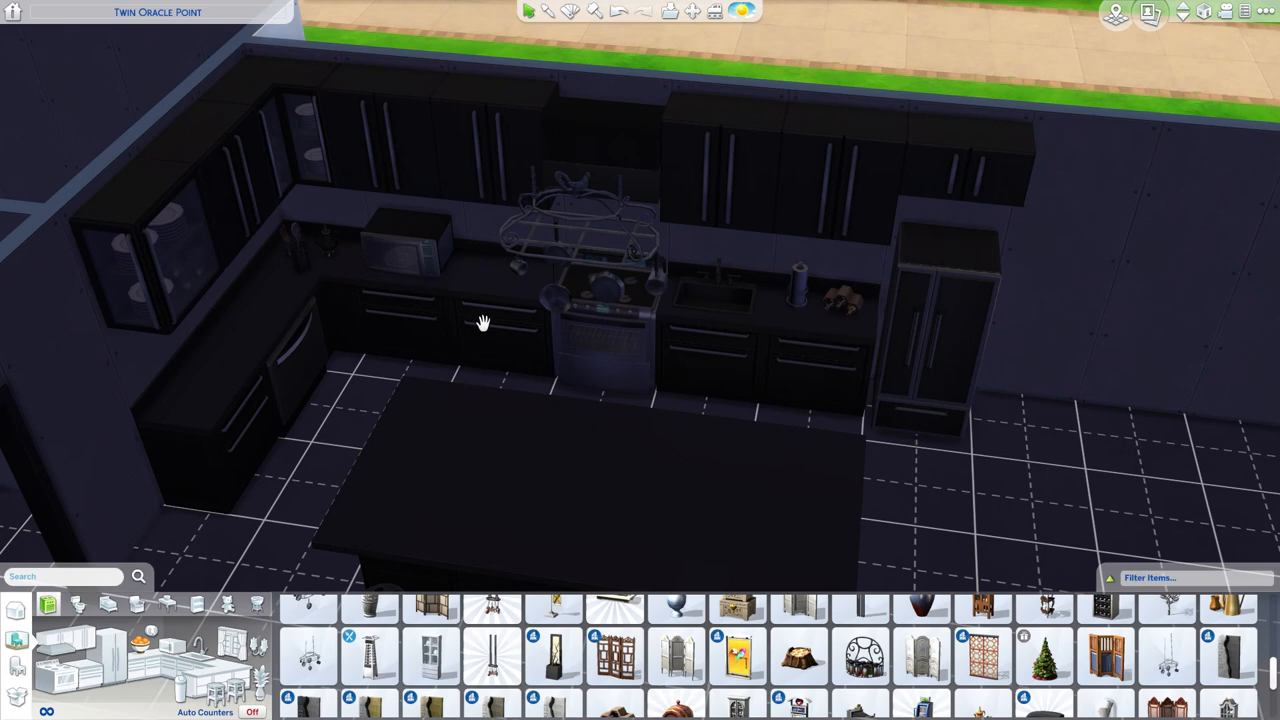
pyautogui.moveTo(828, 34)
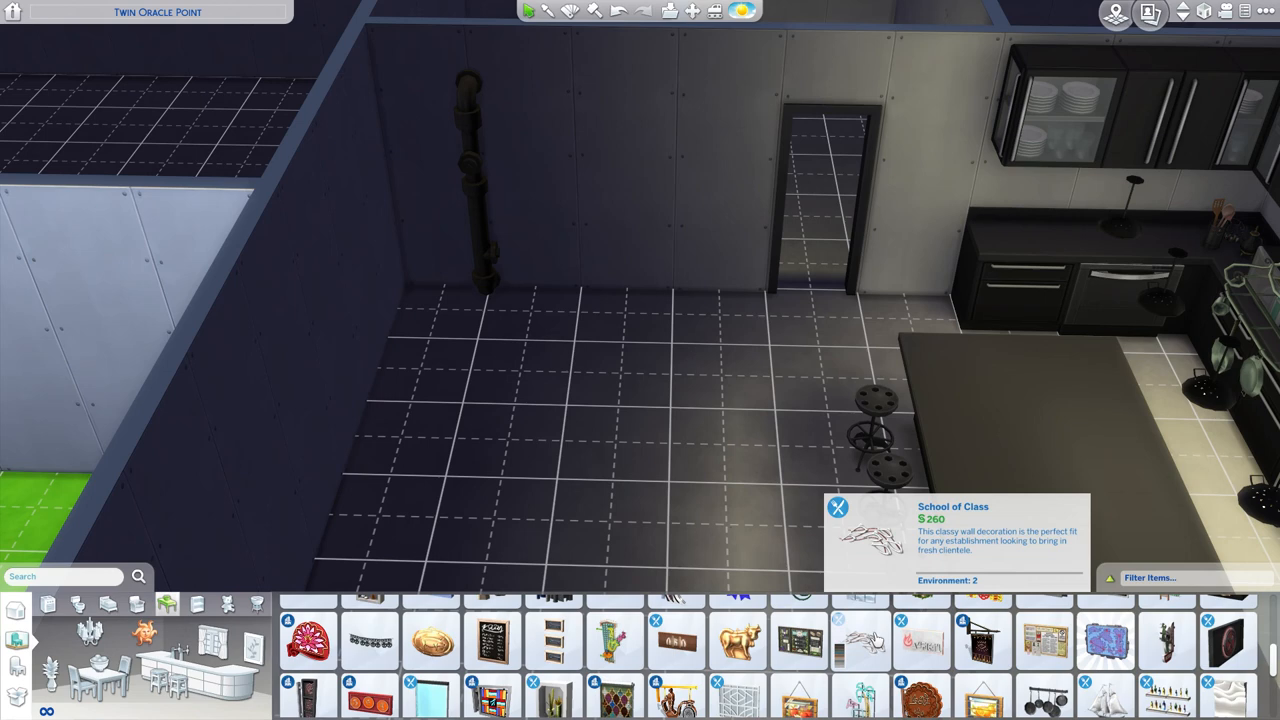
# Step: Hang the black pipe wall decoration on the wall beside the kitchen
pyautogui.scroll(-3)
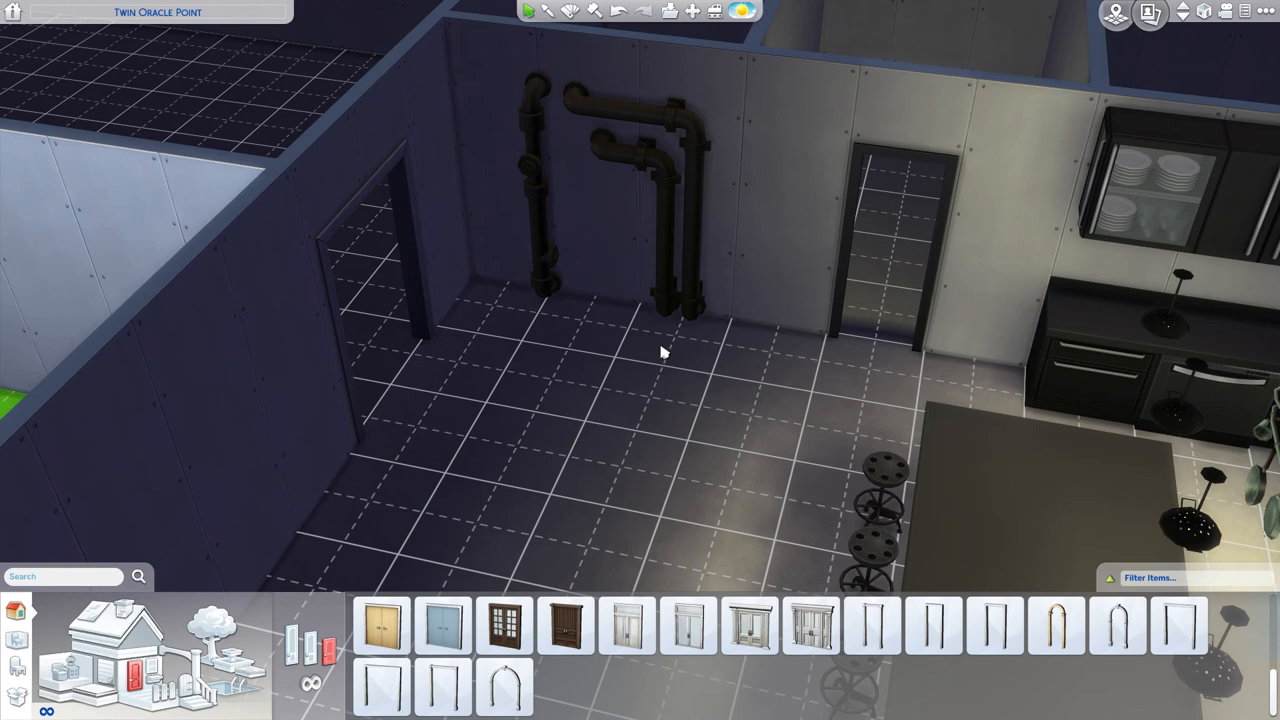
pyautogui.moveTo(647, 293)
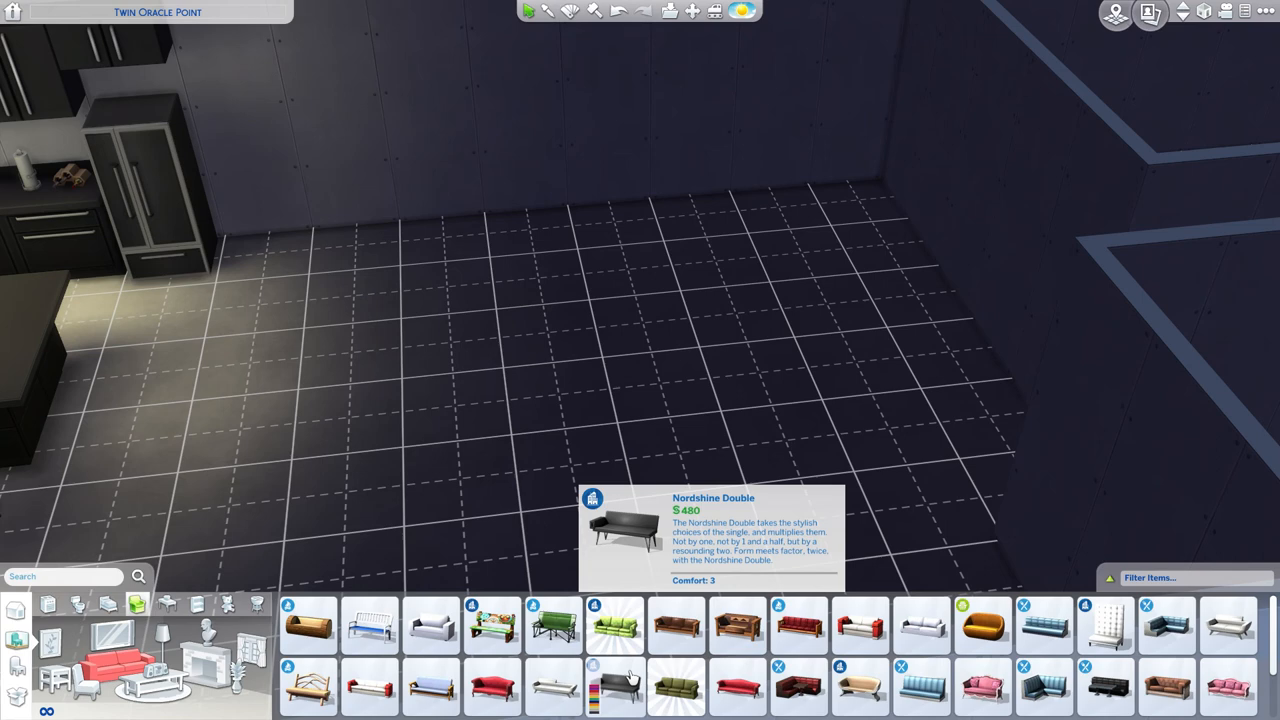
# Step: Scroll the seating catalogue and choose a dark grey colour for the armchair
pyautogui.scroll(-3)
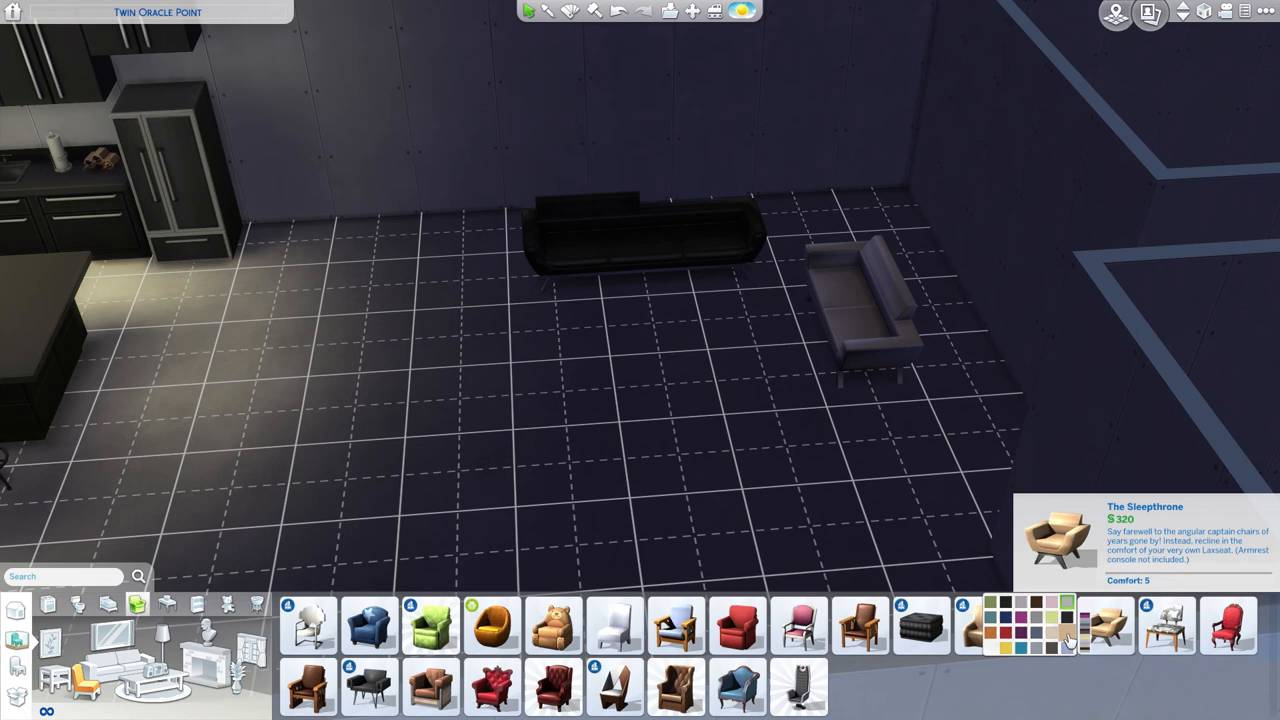
pyautogui.click(1105, 625)
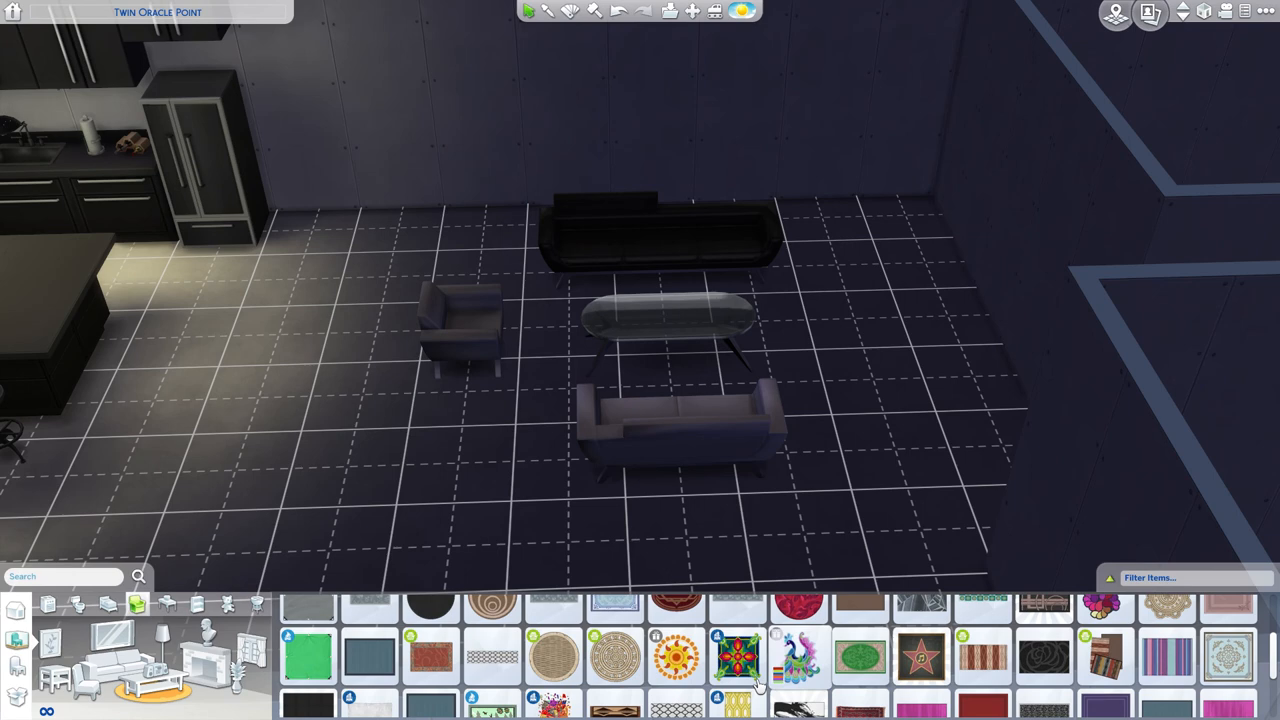
pyautogui.moveTo(738, 655)
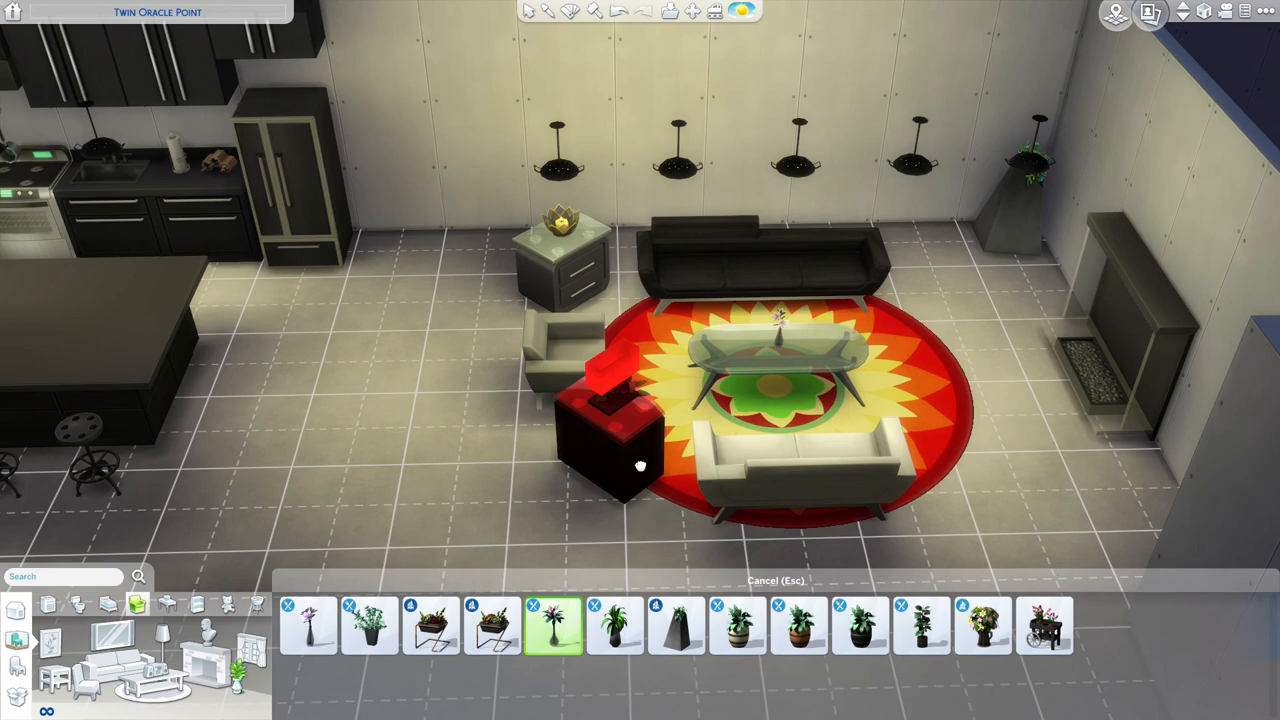
# Step: Place a tall potted plant next to the black kitchen fridge
pyautogui.click(981, 625)
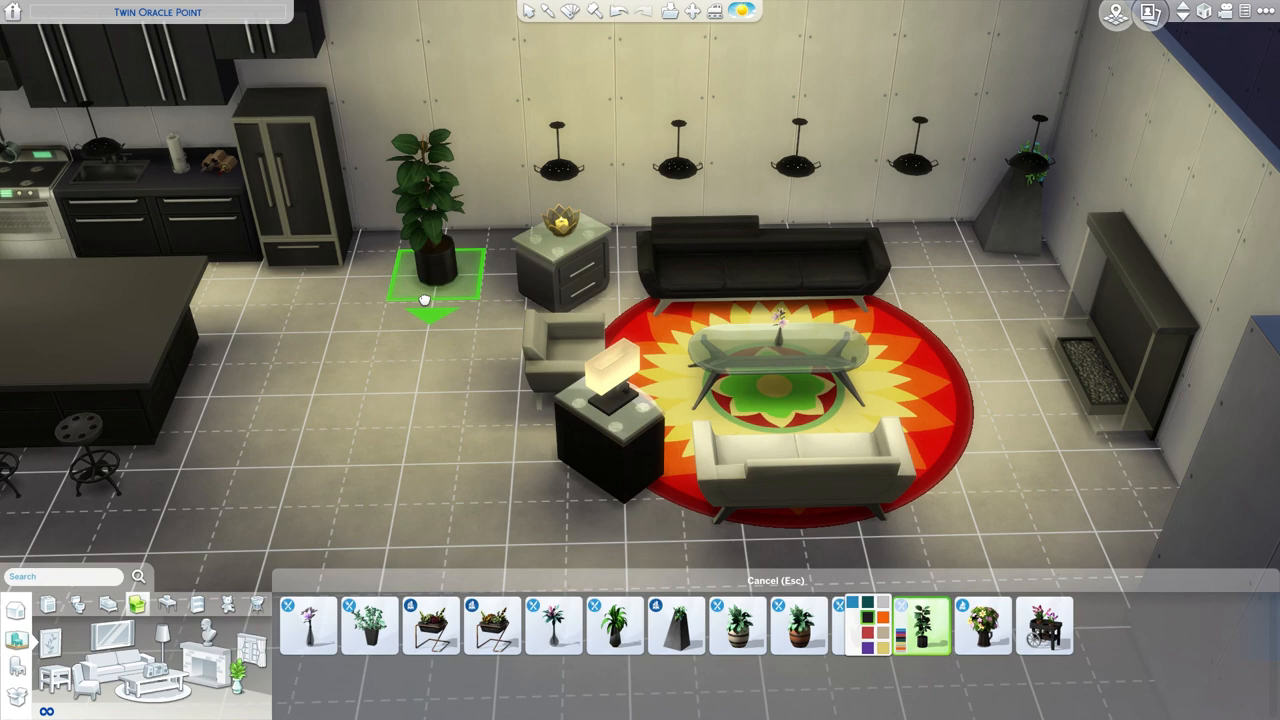
pyautogui.click(893, 625)
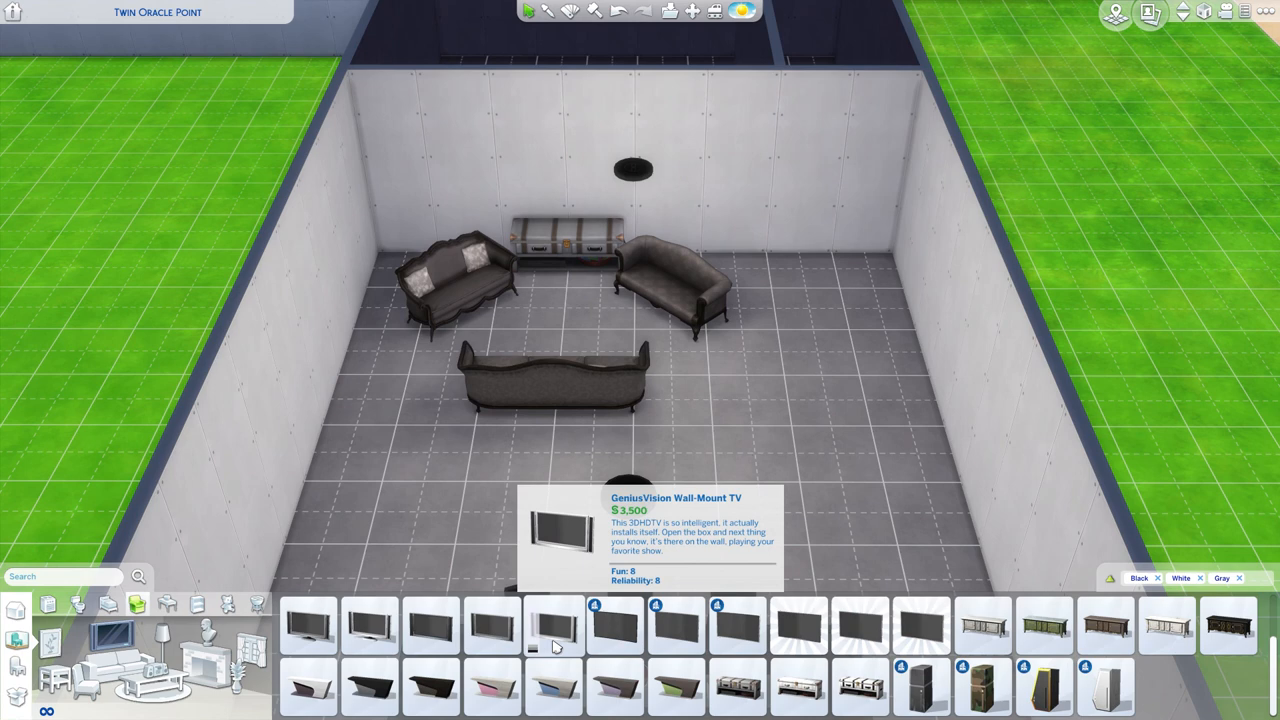
# Step: Hang a GeniusVision wall-mounted TV above the chest, trying a different model
pyautogui.click(738, 625)
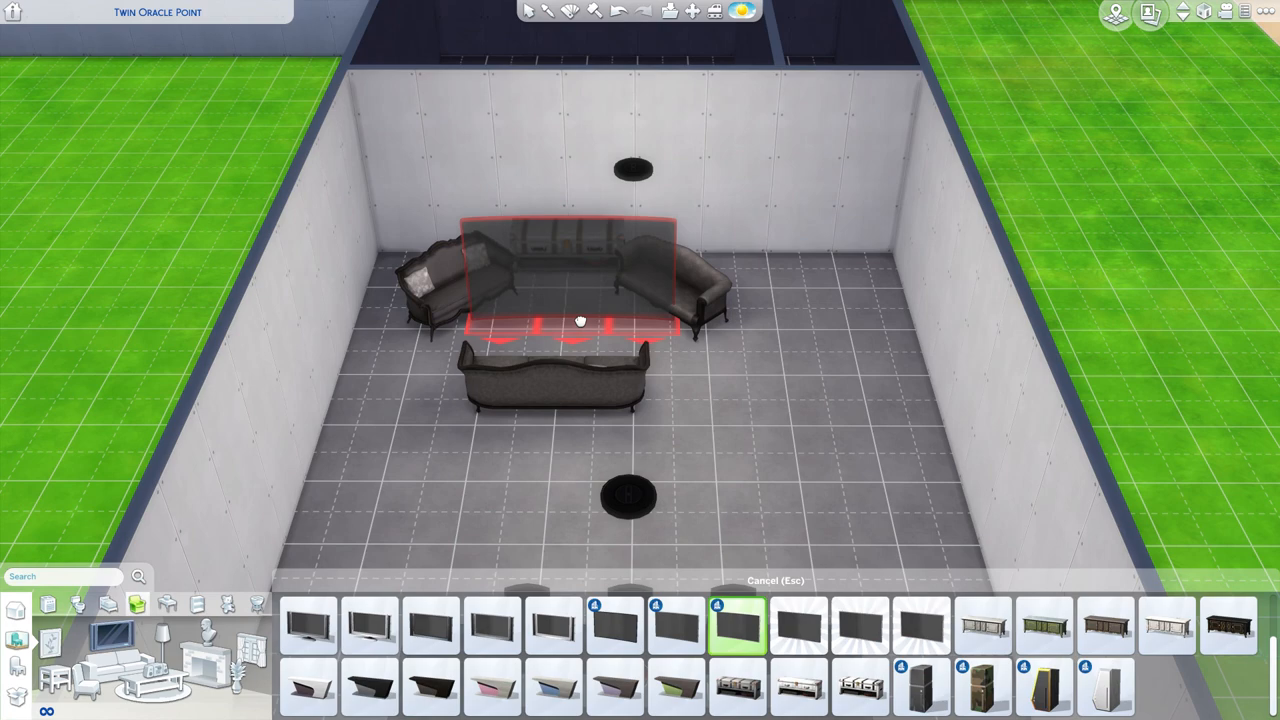
pyautogui.click(615, 625)
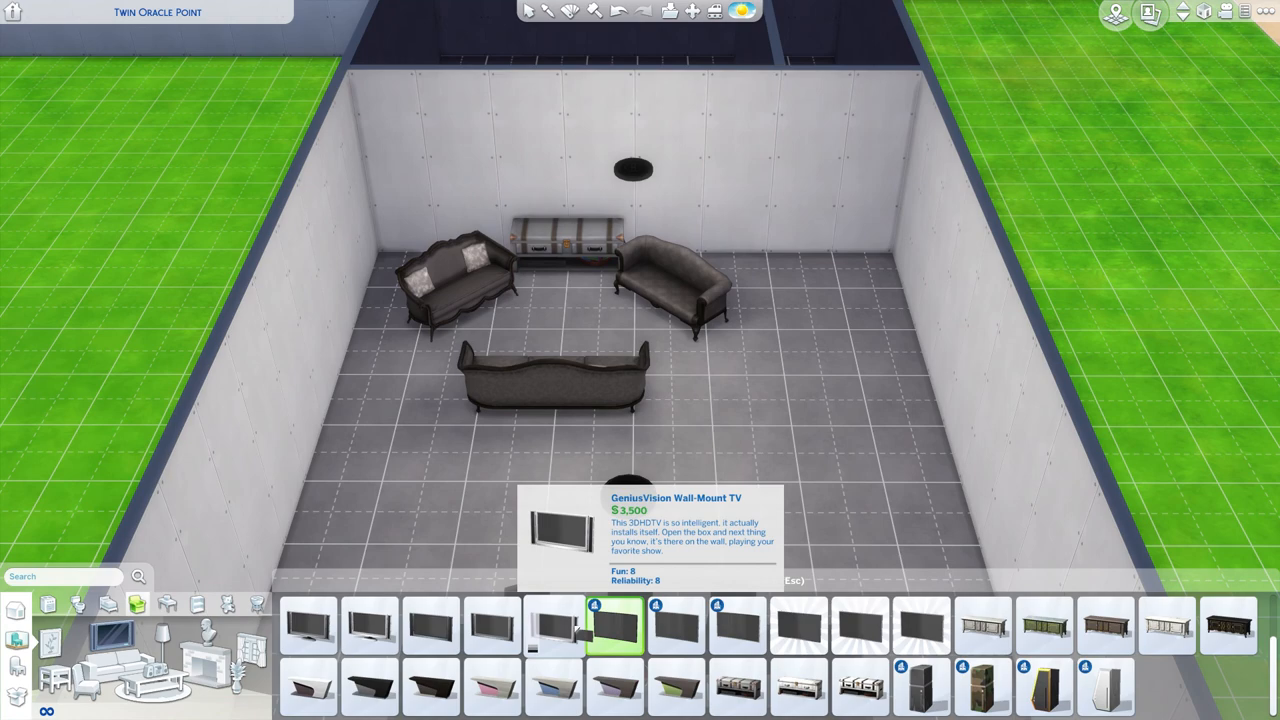
pyautogui.click(615, 625)
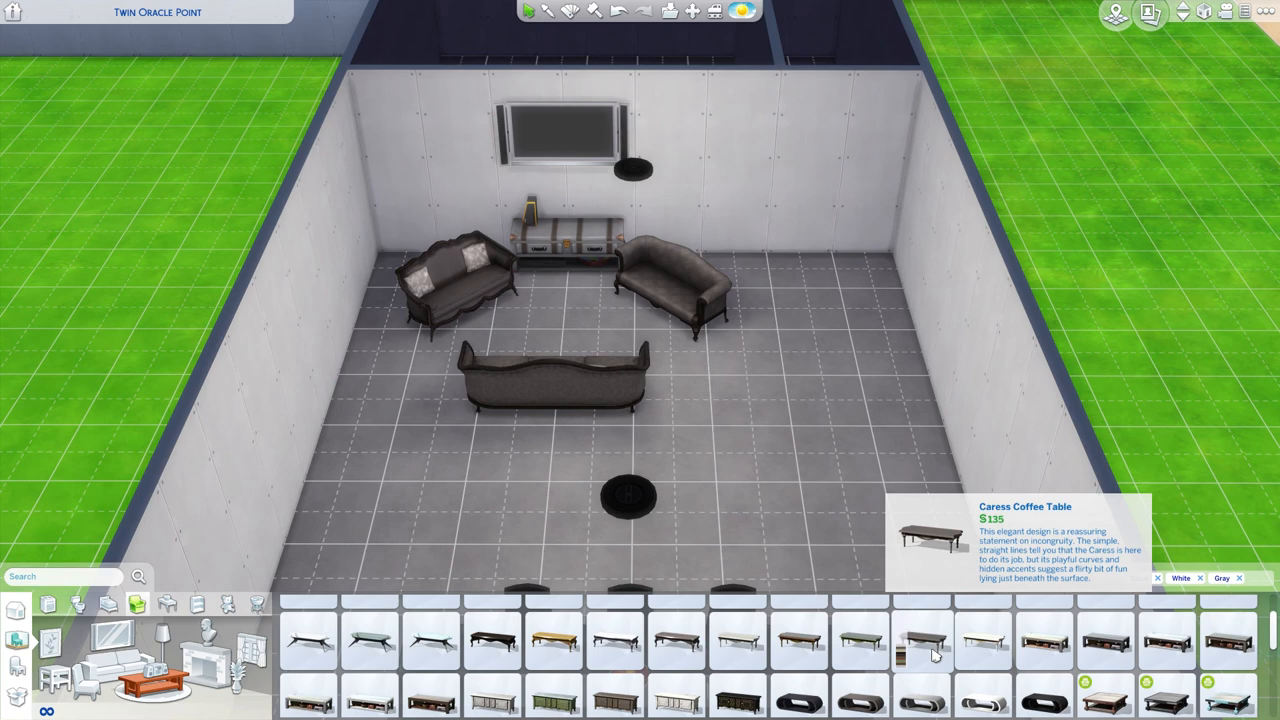
# Step: Pick a coffee table such as the Caress Coffee Table for the living area
pyautogui.click(1105, 640)
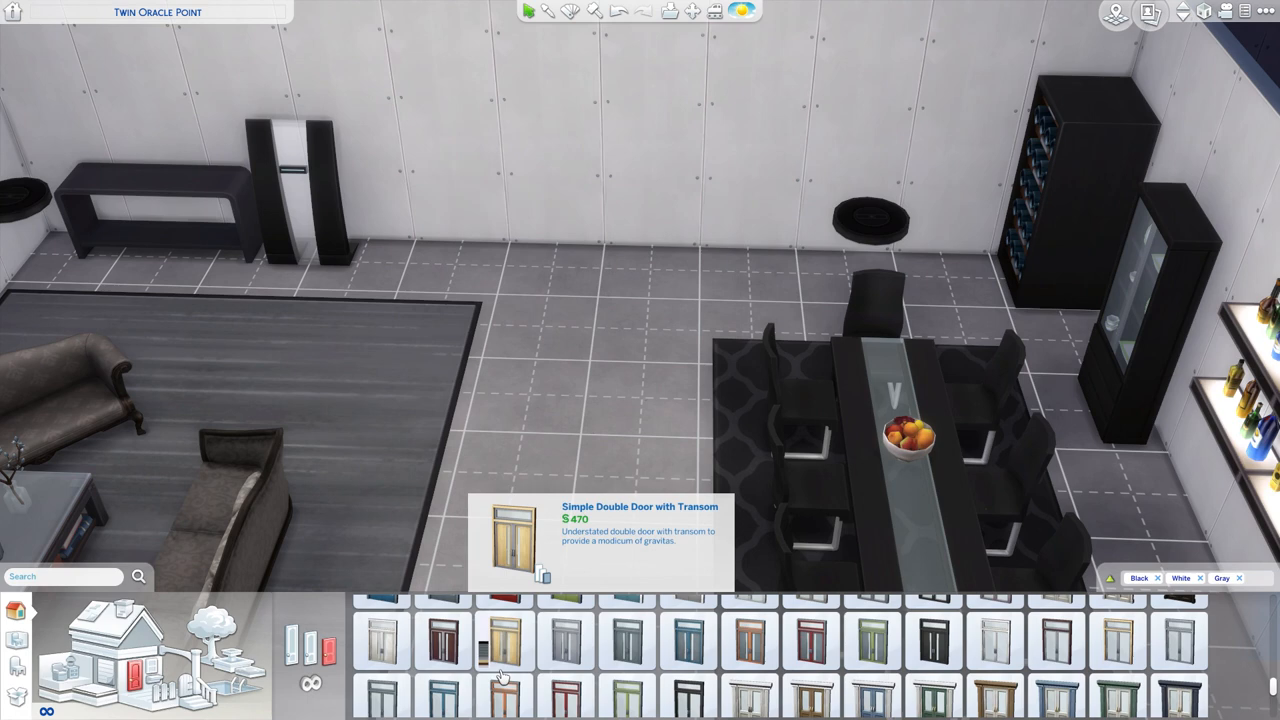
# Step: Select the black Simple Double Door with Transom swatch from the door catalogue
pyautogui.click(933, 625)
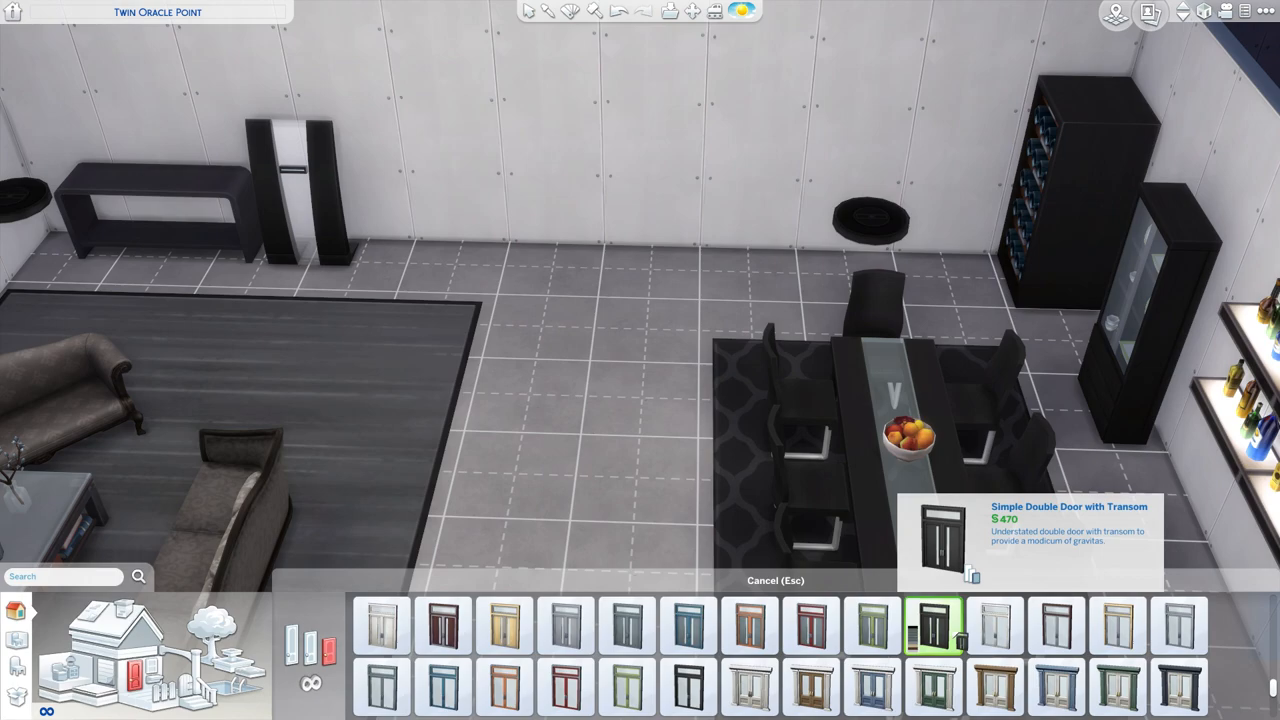